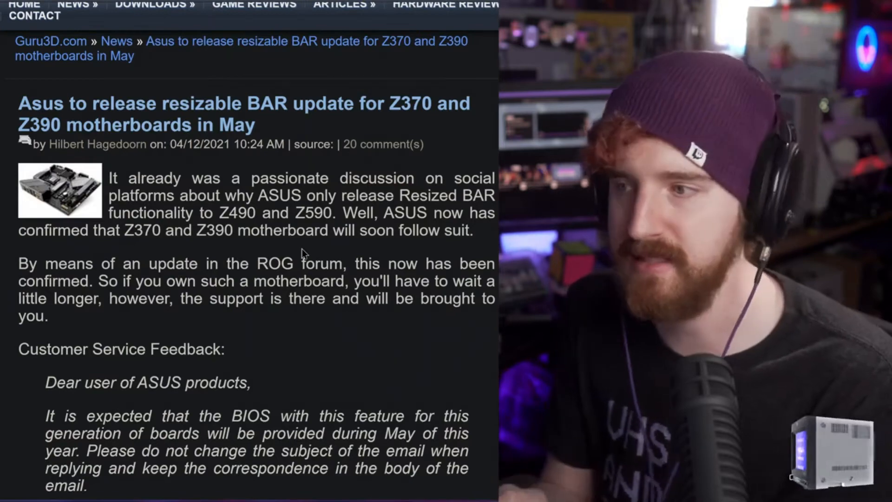
- Scroll down the Guru3D article on Asus's Resizable BAR update
scroll(down, 3)
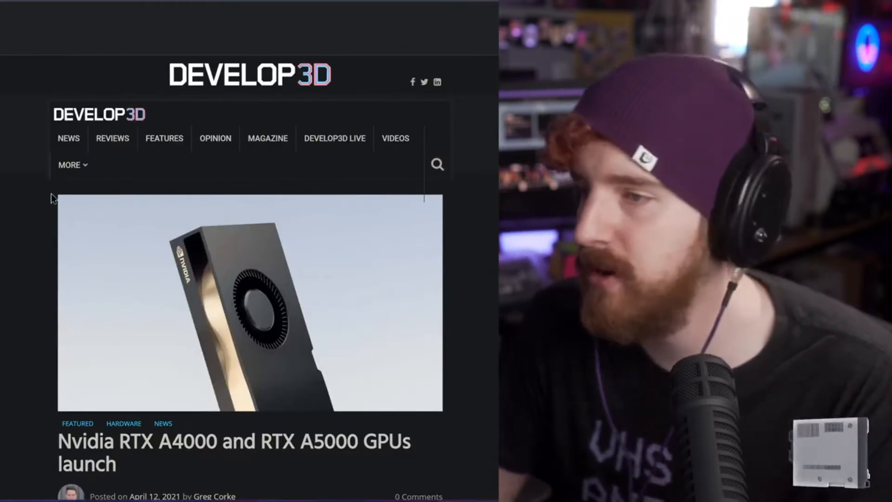
- Scroll through Develop3D's RTX A4000 and A5000 launch article, back up, then down again
scroll(down, 3)
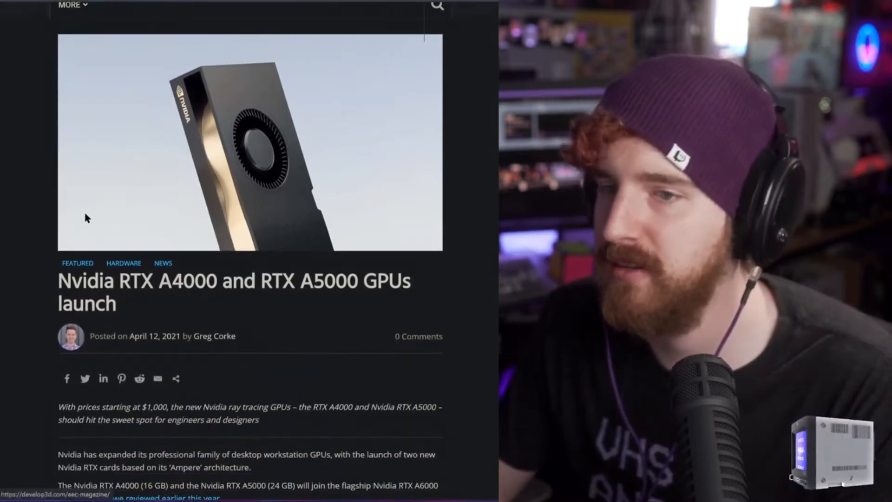
scroll(down, 3)
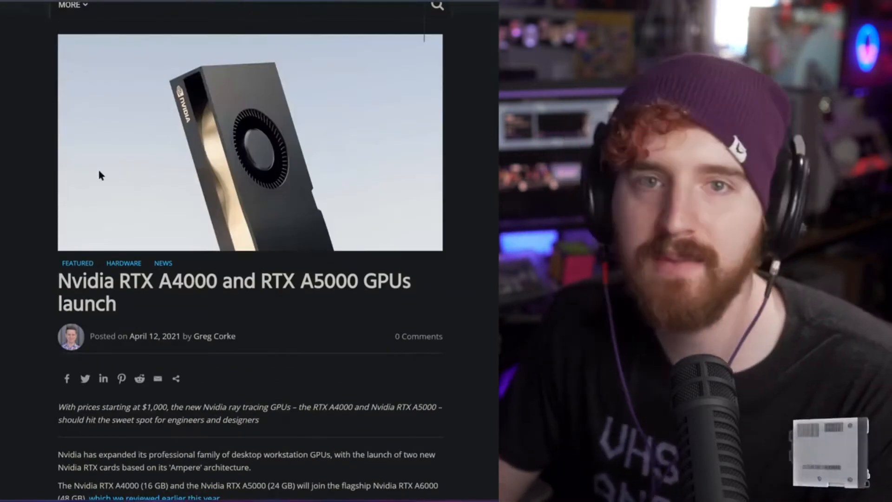
scroll(down, 3)
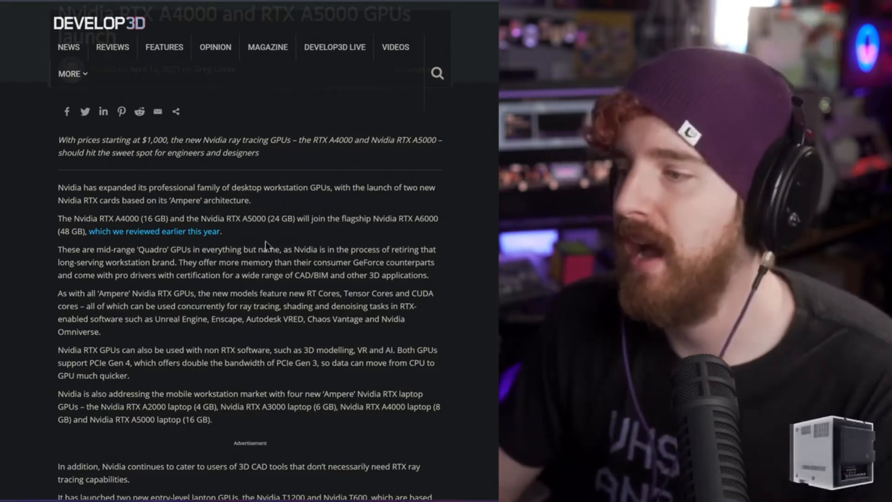
scroll(up, 3)
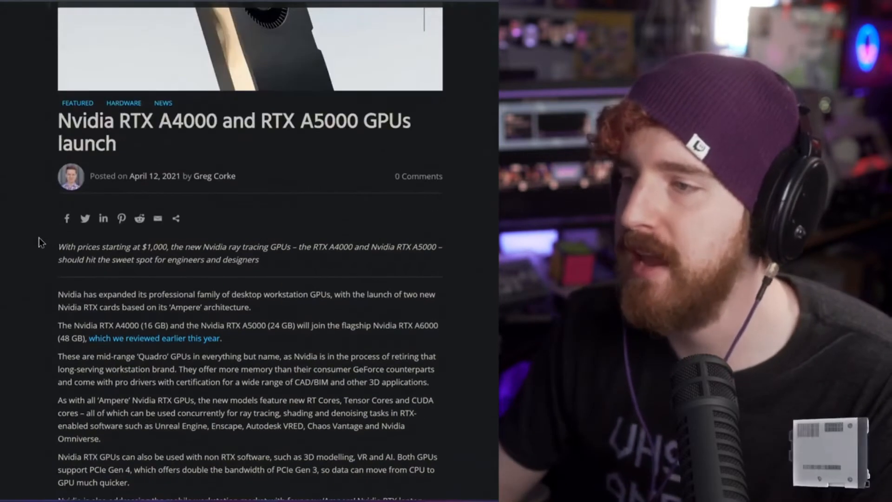
scroll(up, 3)
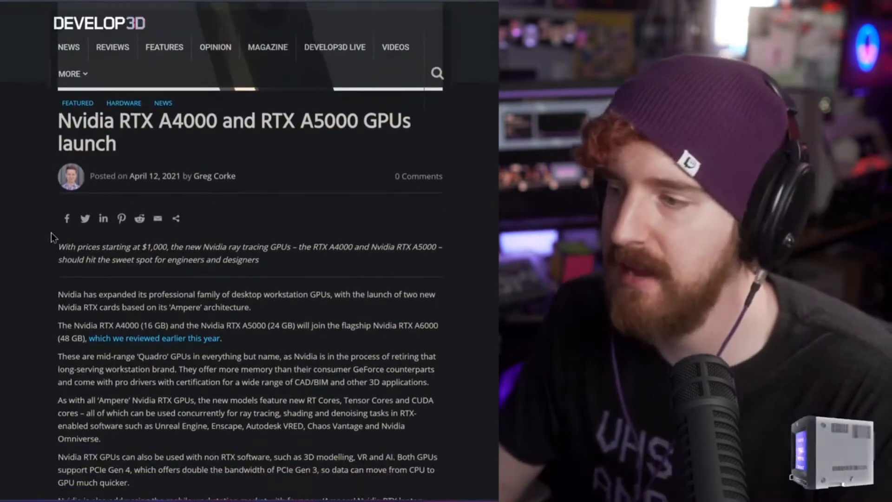
scroll(down, 3)
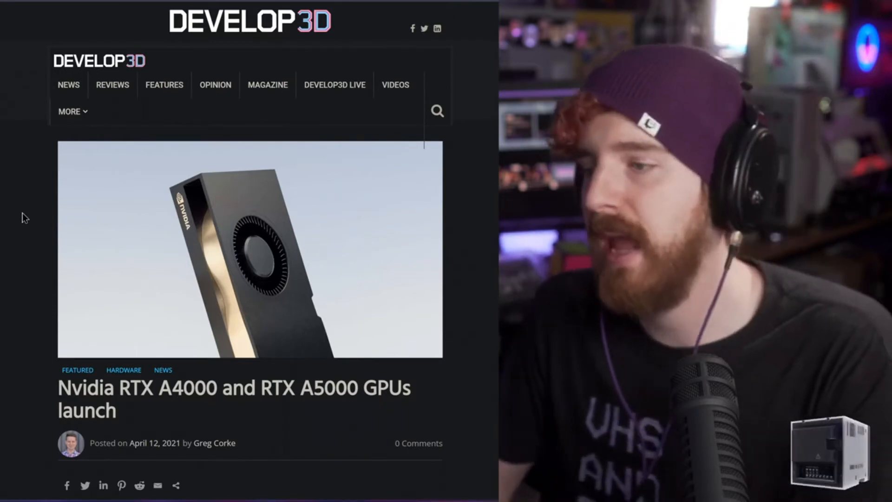
scroll(down, 3)
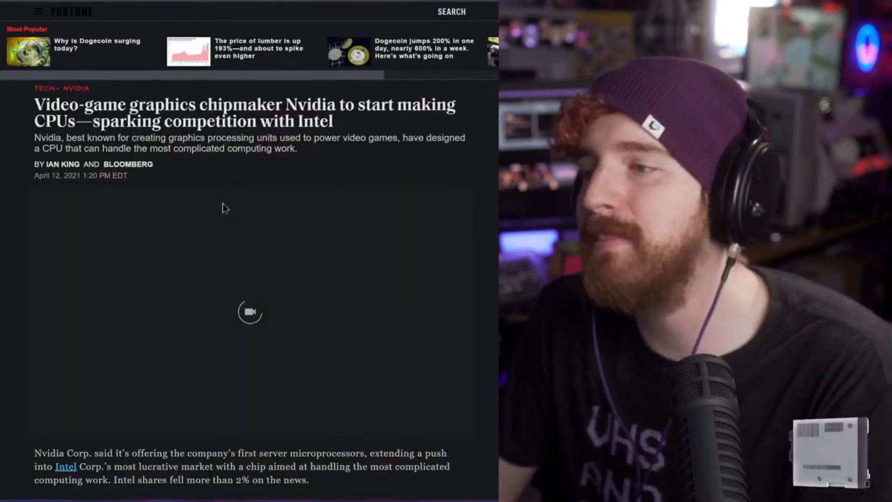
- Scroll down through Fortune's coverage of Nvidia's Grace CPU
scroll(down, 3)
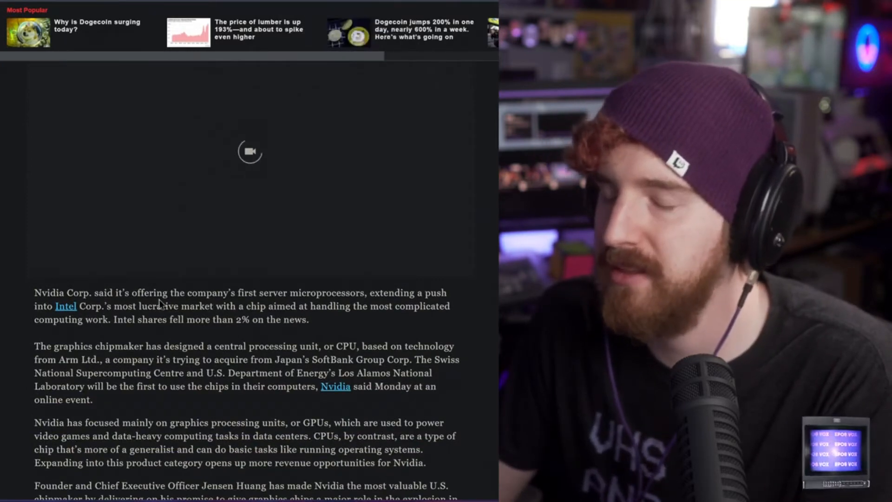
scroll(down, 3)
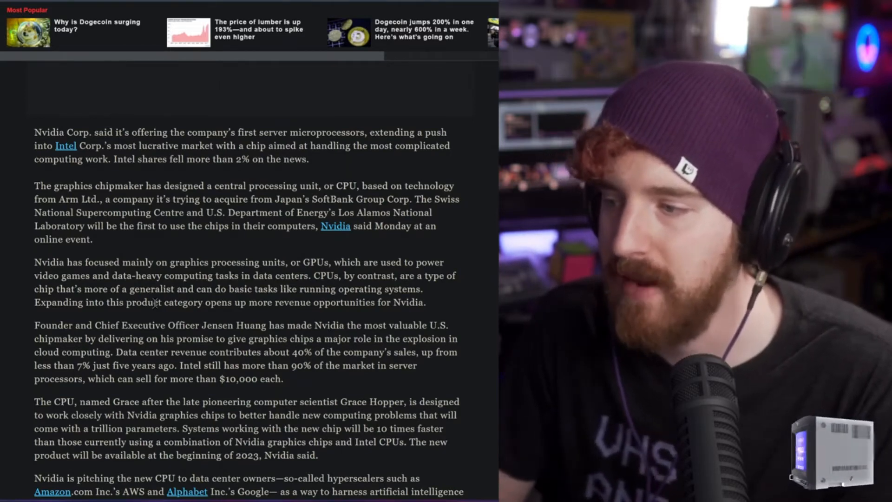
scroll(down, 3)
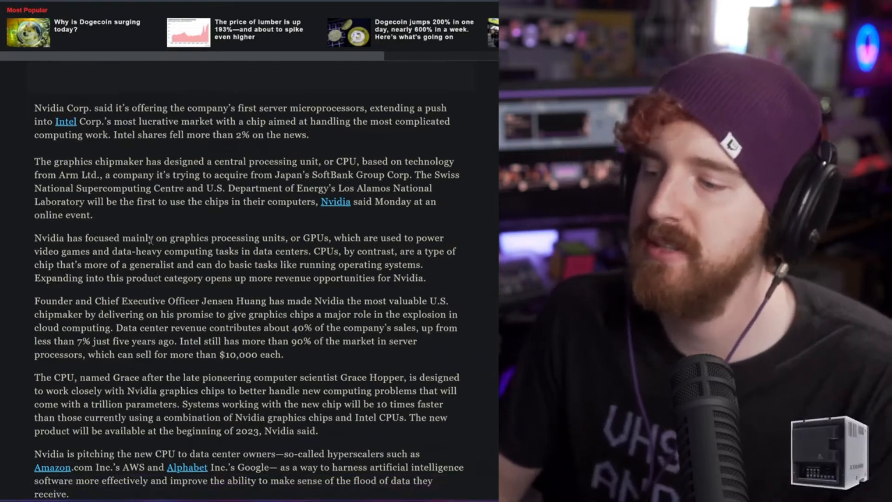
scroll(down, 3)
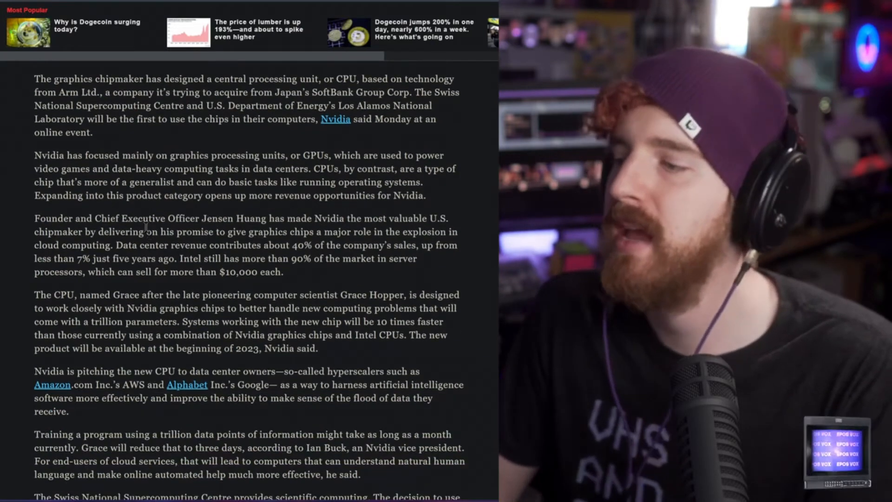
scroll(down, 3)
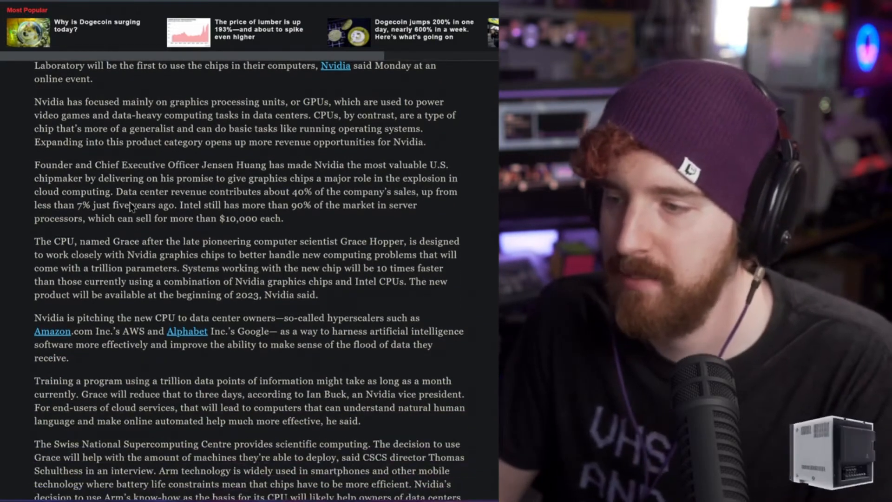
scroll(down, 3)
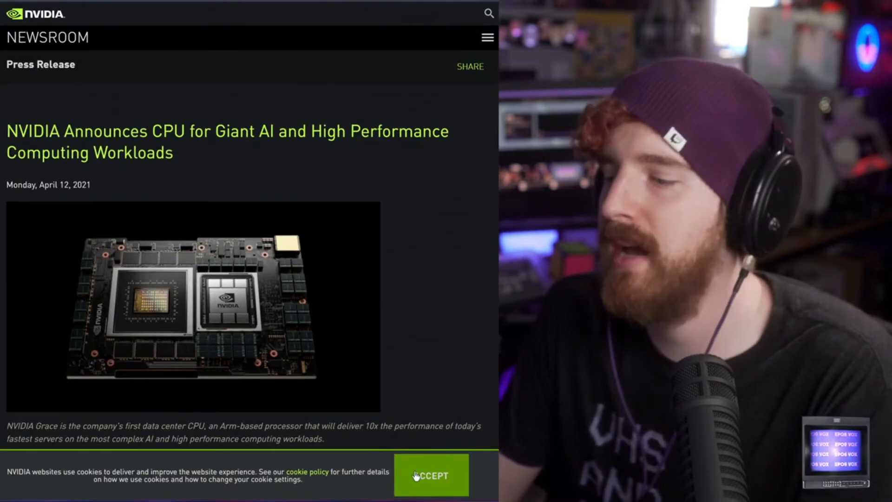
- Accept the cookie notice and scroll through NVIDIA's Grace CPU press release
click(431, 475)
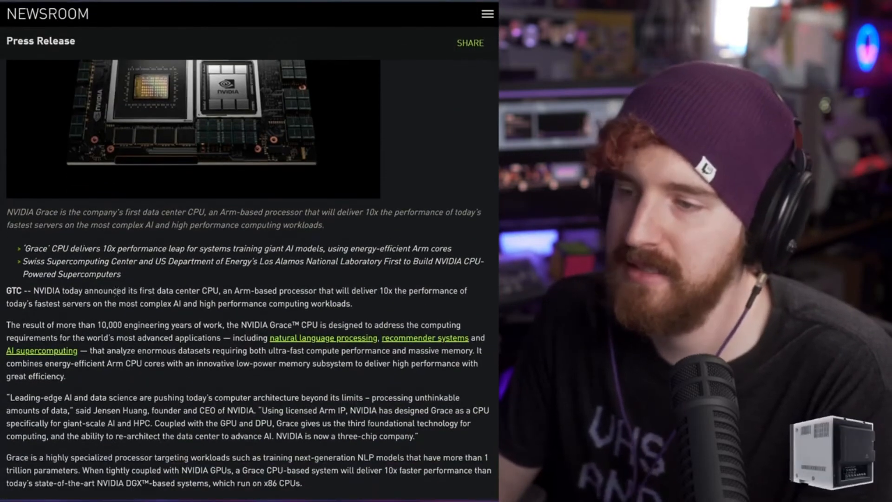
scroll(down, 3)
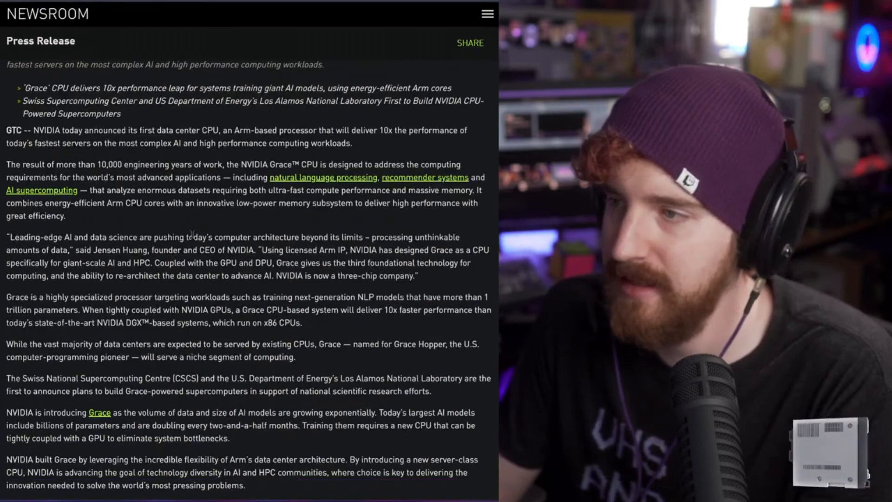
scroll(down, 3)
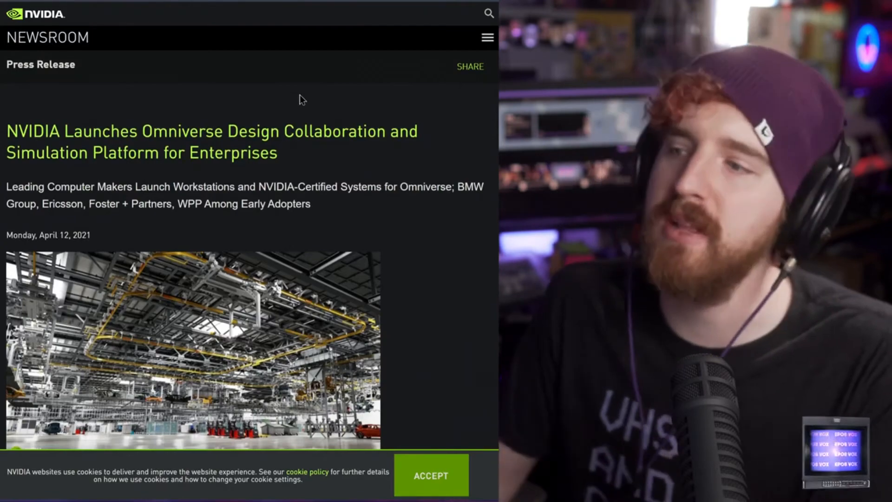
scroll(down, 3)
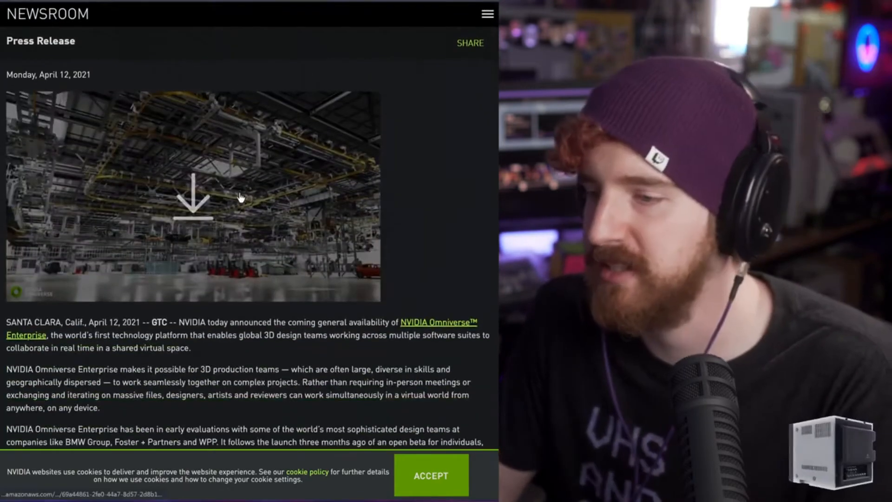
scroll(down, 3)
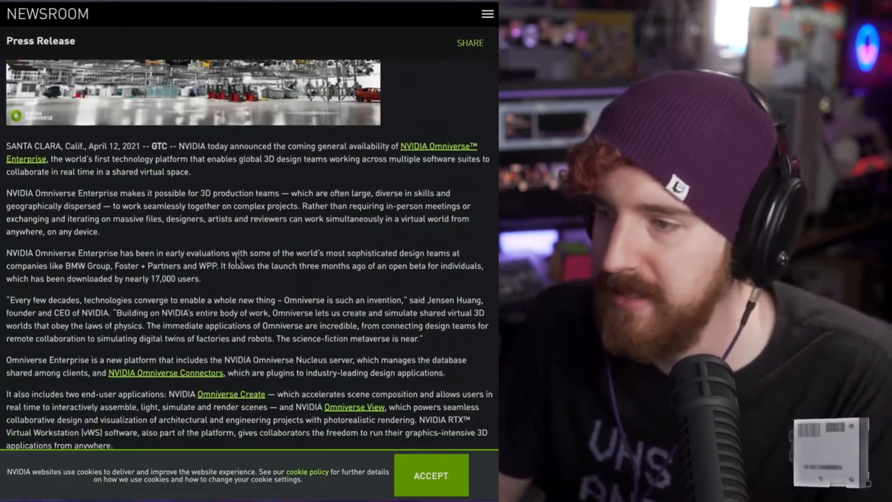
scroll(down, 3)
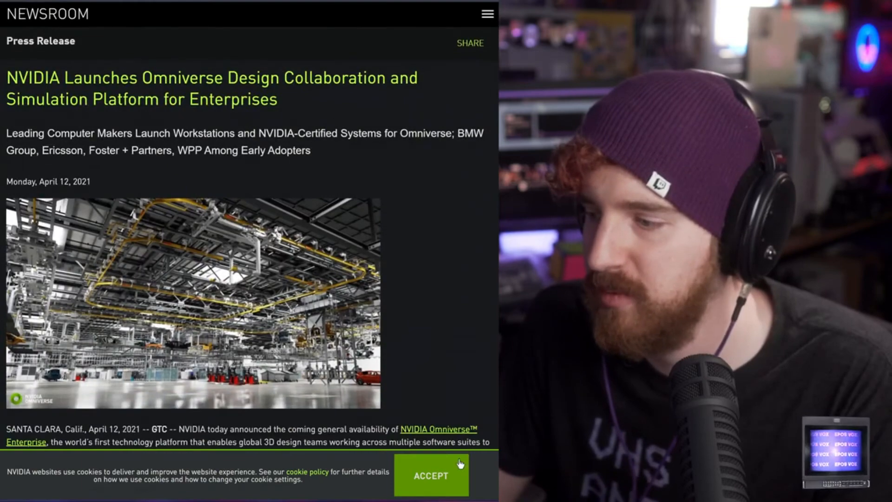
- Accept the cookie notice on the Omniverse Enterprise press release and scroll down it
click(431, 476)
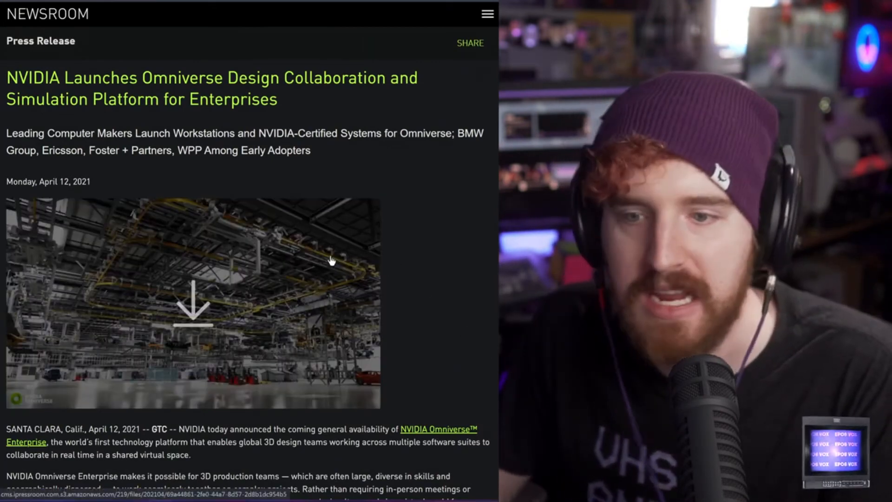
scroll(down, 3)
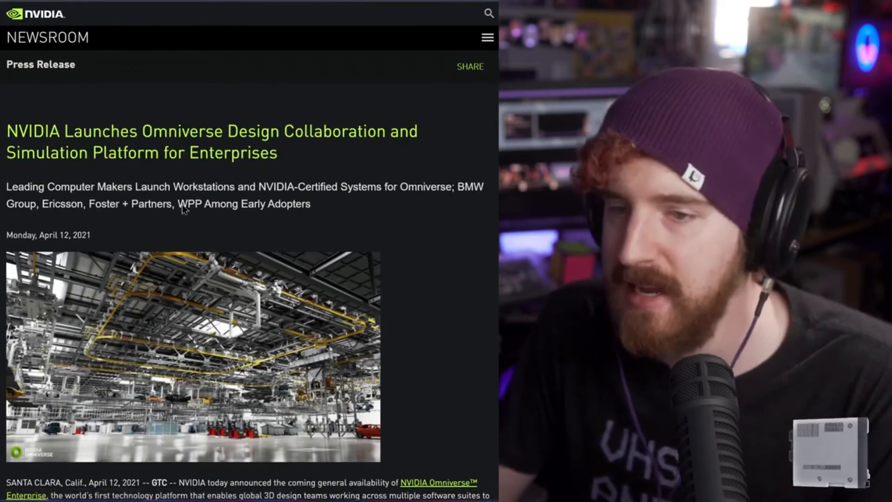
scroll(down, 3)
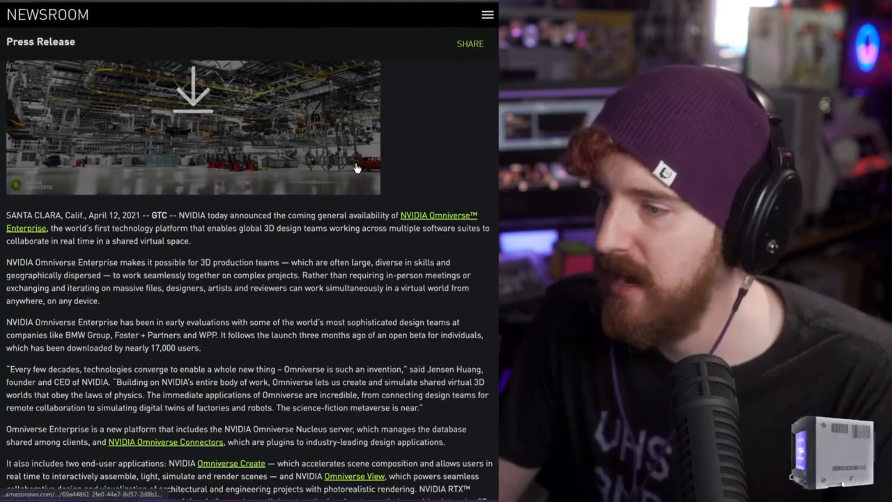
scroll(down, 3)
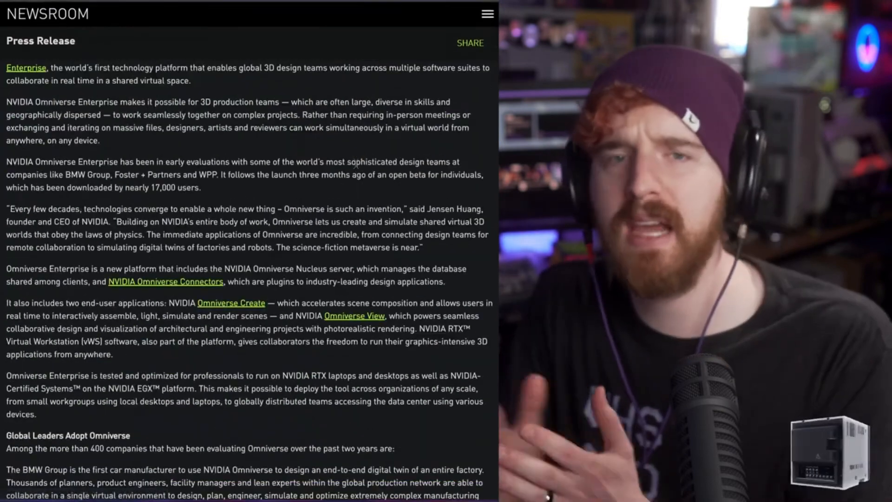